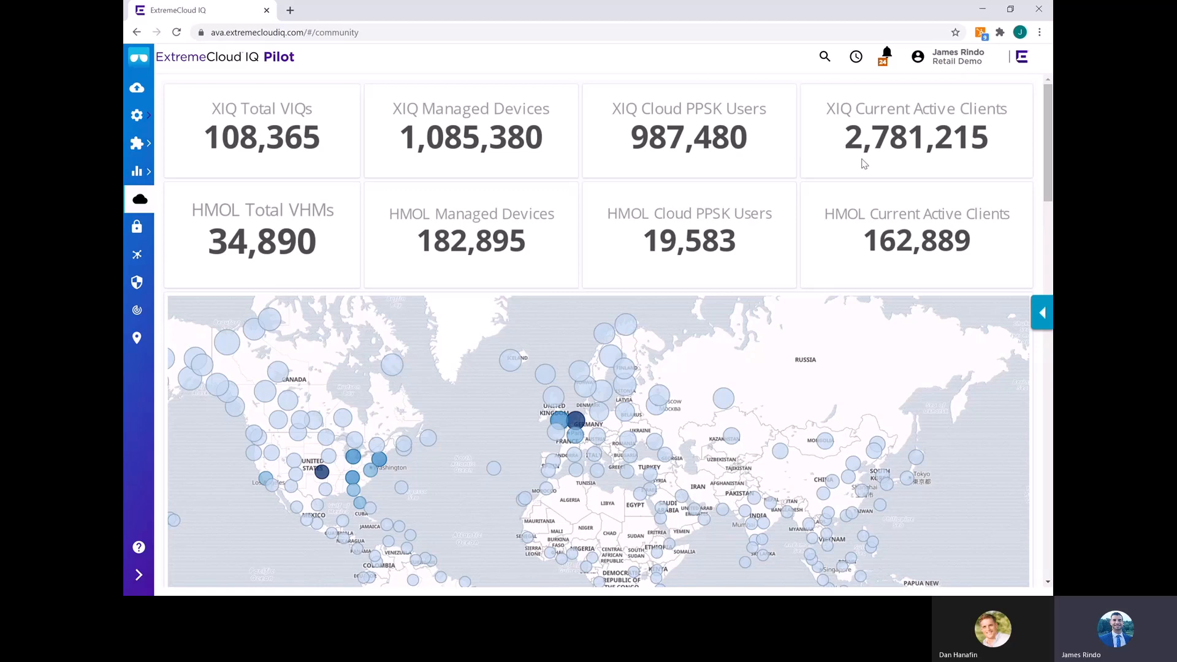
pyautogui.scroll(-3)
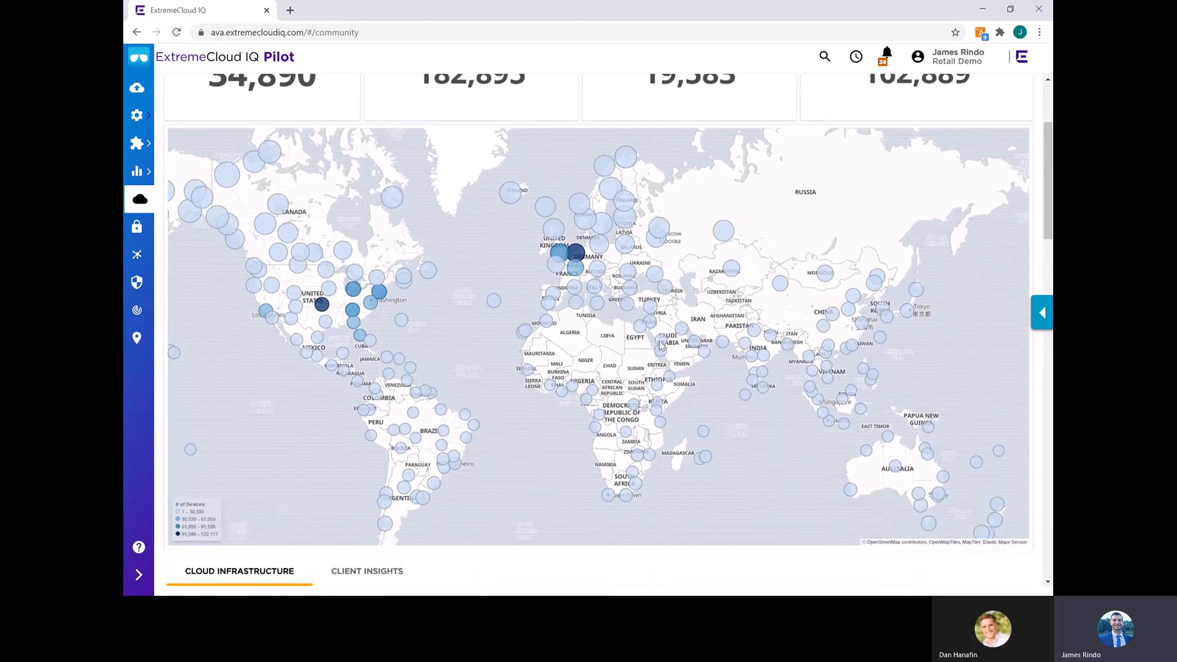
pyautogui.scroll(-3)
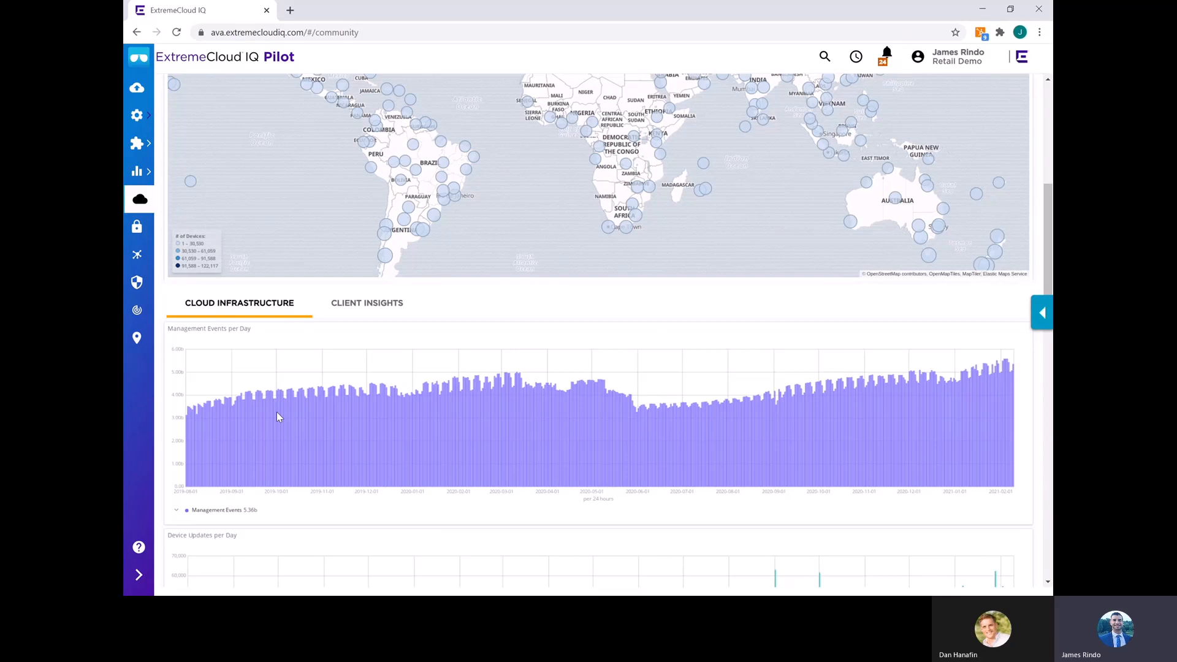
pyautogui.scroll(-3)
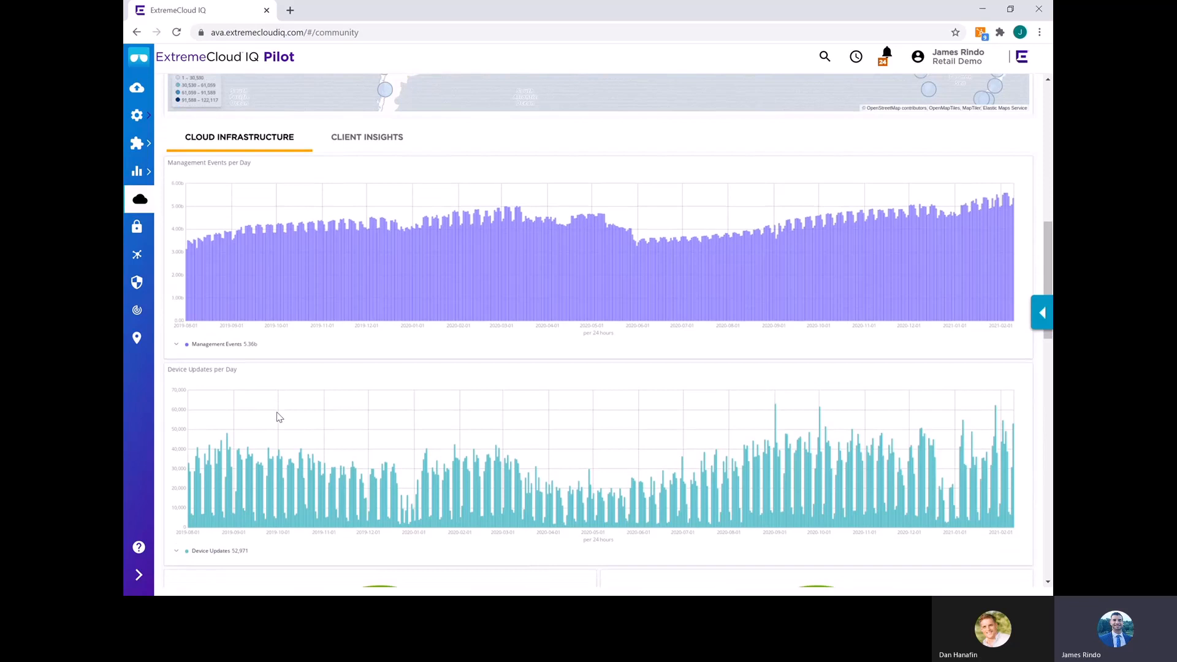
pyautogui.scroll(-3)
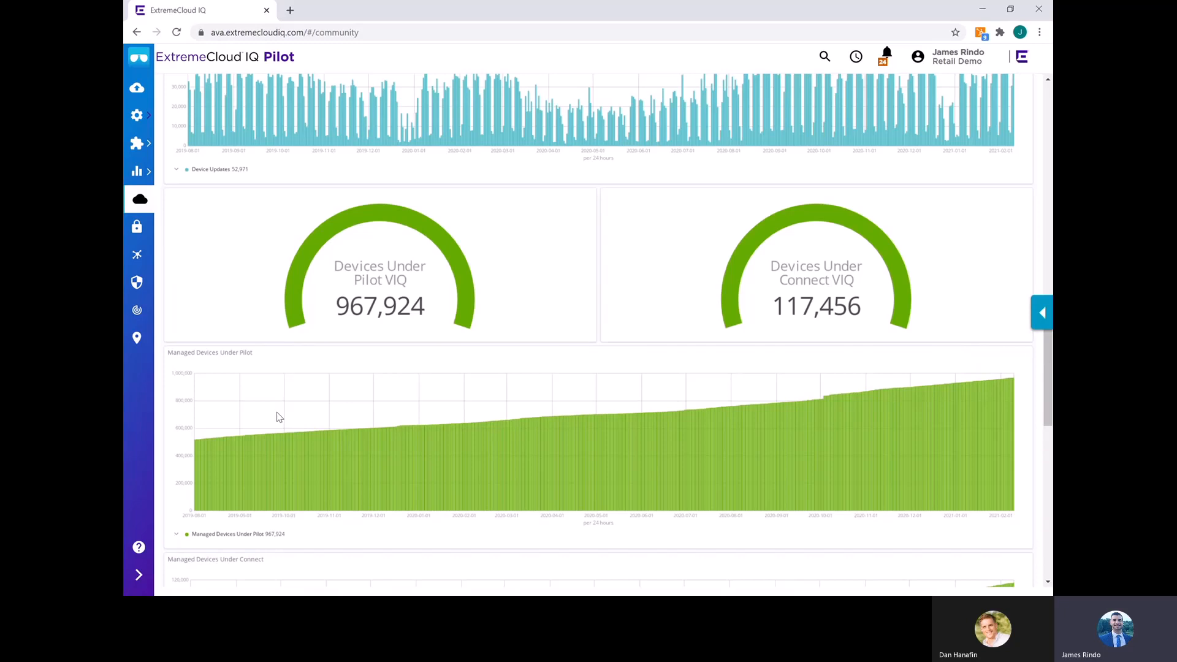
pyautogui.scroll(-3)
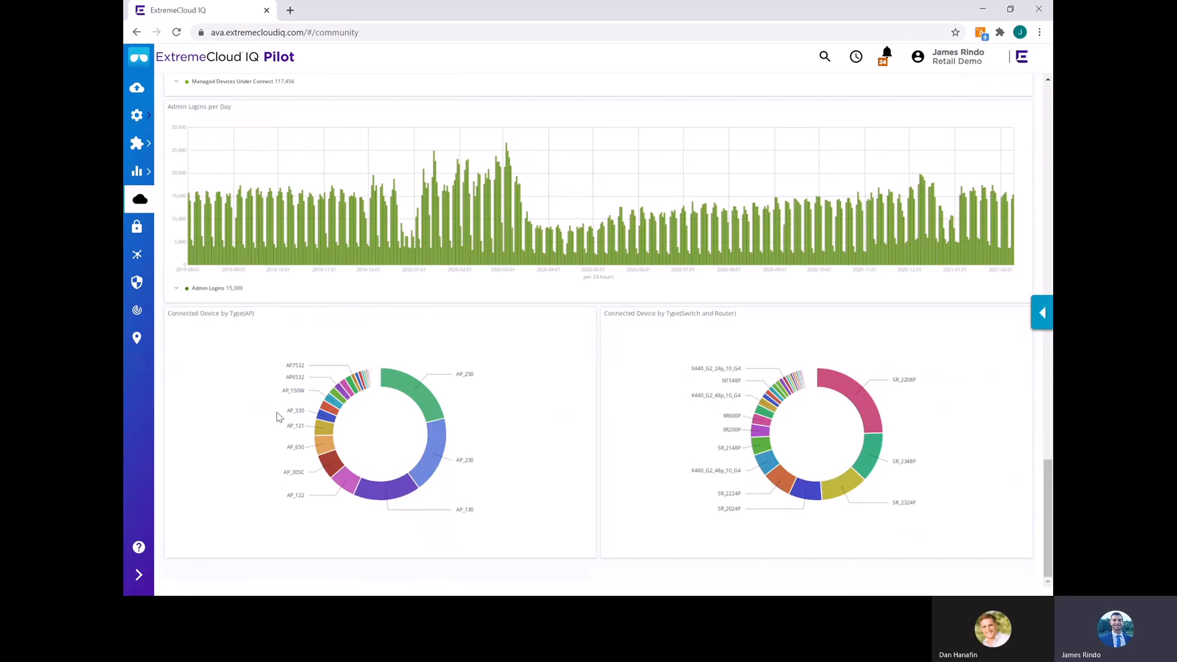
pyautogui.moveTo(432, 413)
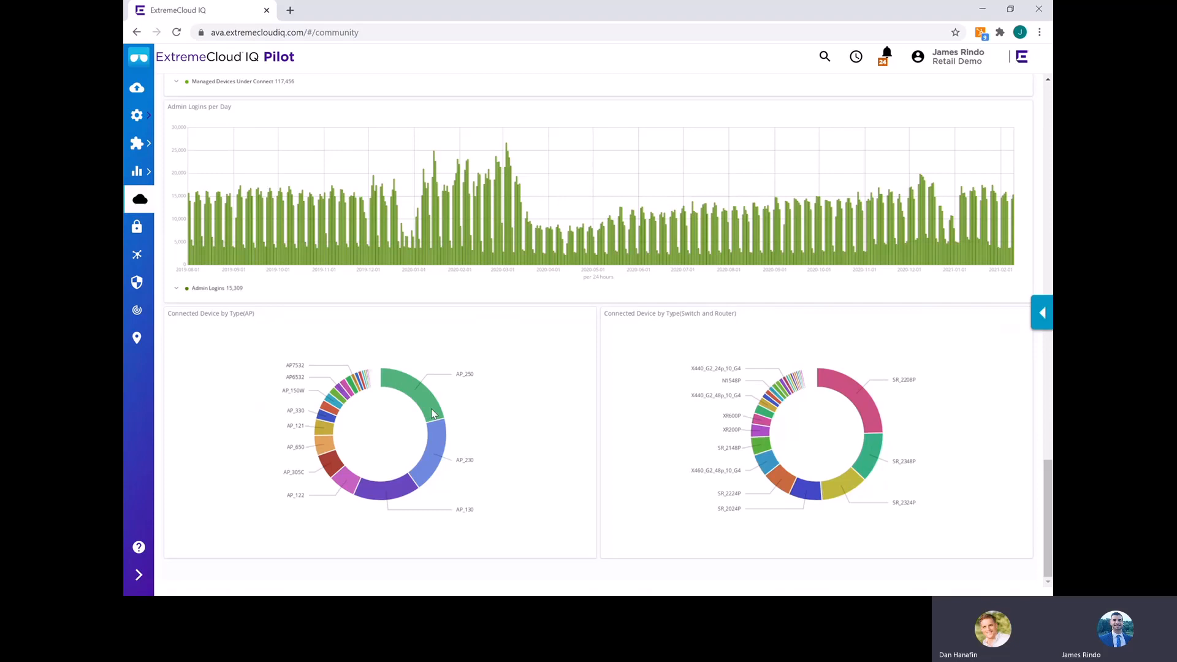
pyautogui.scroll(3)
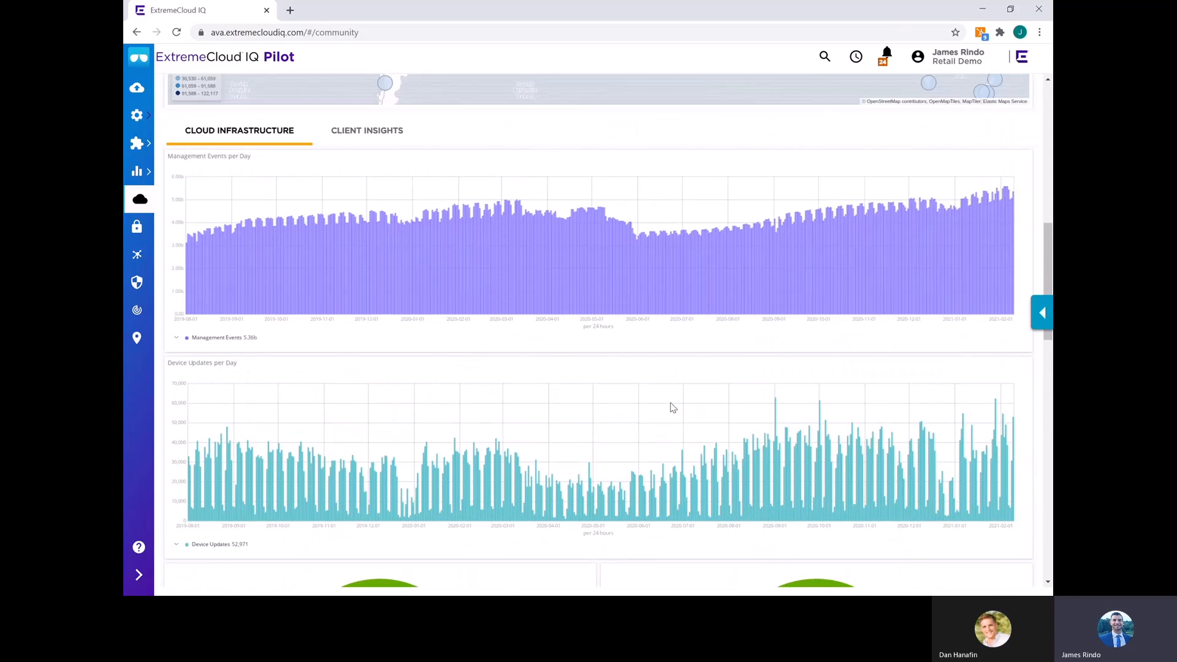